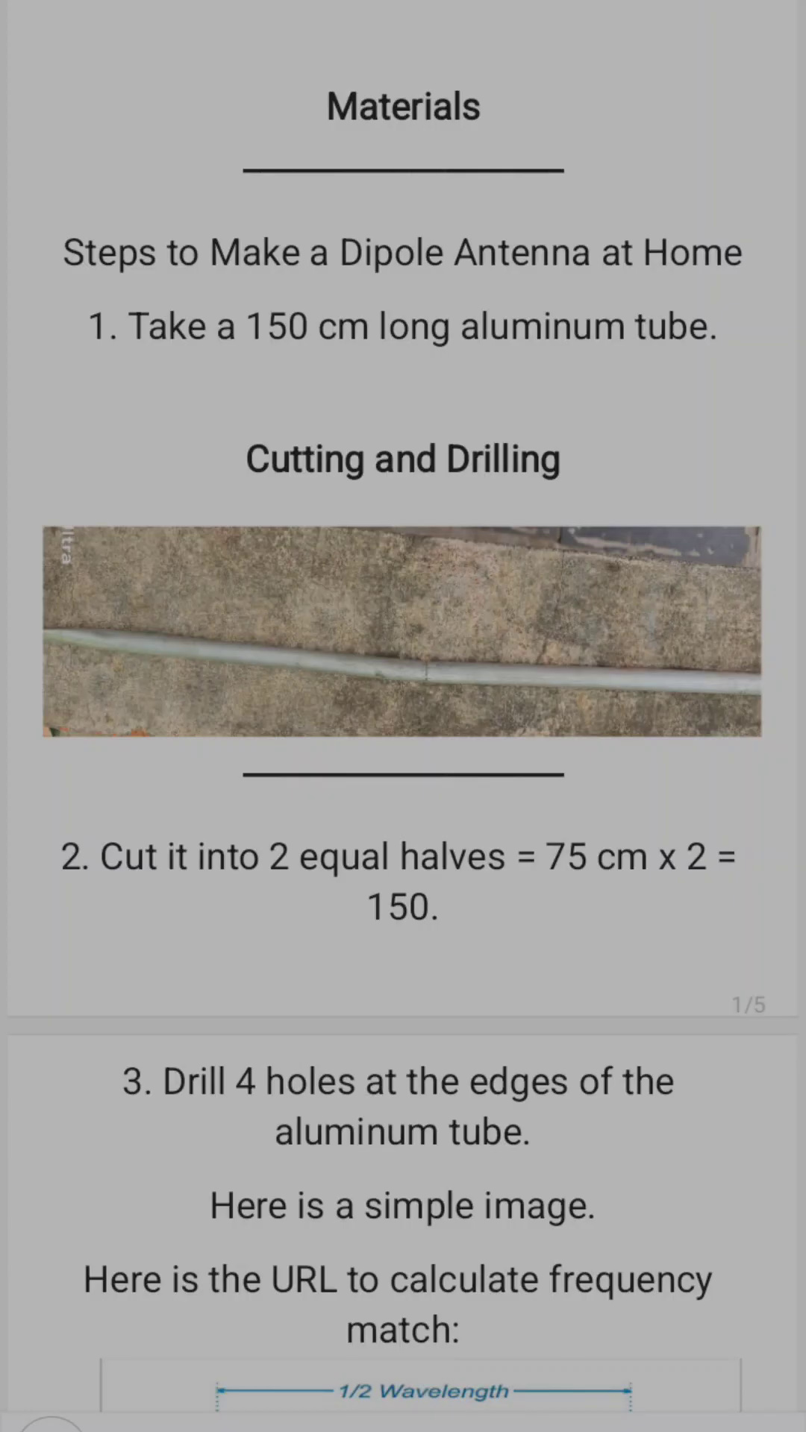
Step: Scroll the dipole antenna note down to step 3 with the half-wavelength diagram and omnicalculator URL
{"action": "scroll", "scroll_direction": "down", "scroll_amount": 3}
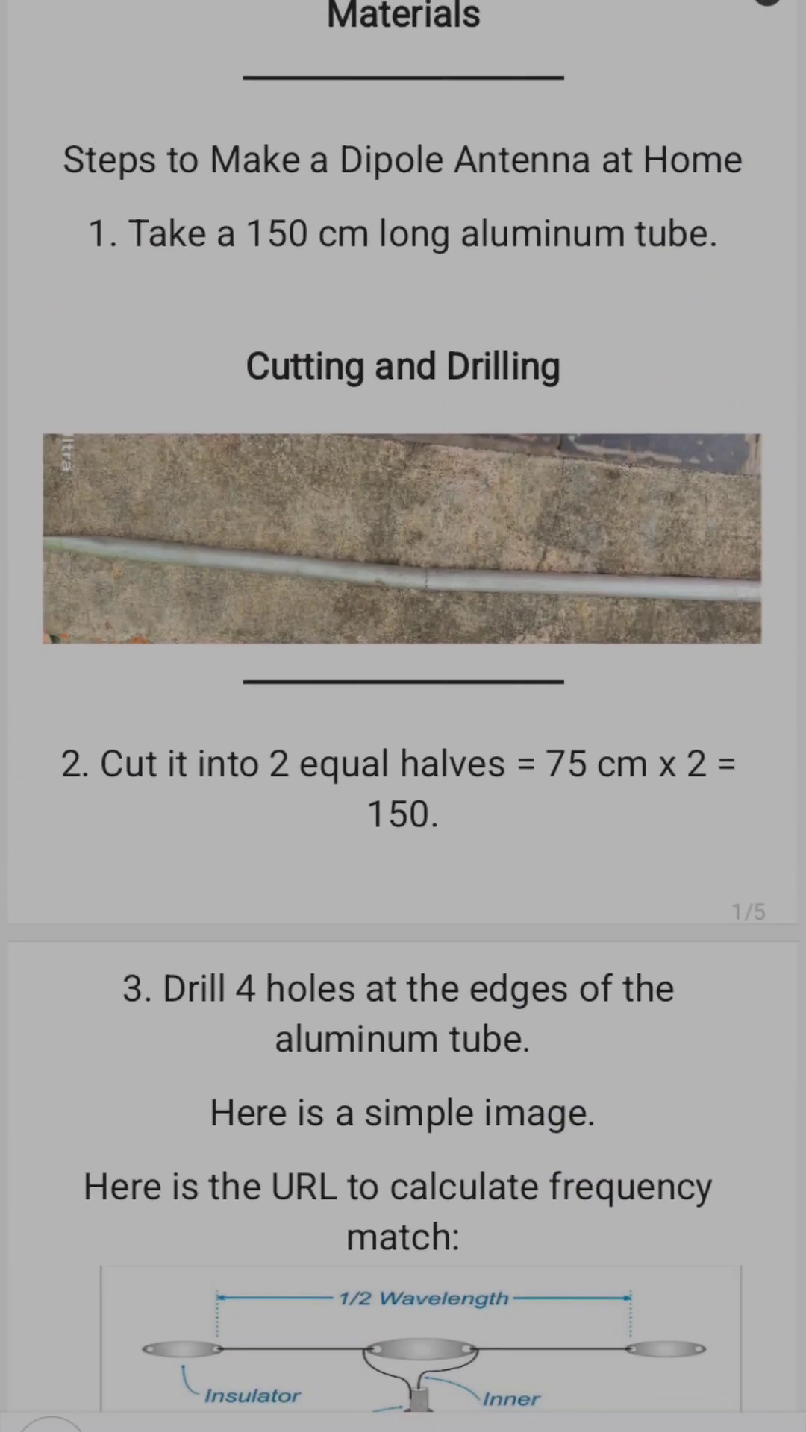
{"action": "scroll", "scroll_direction": "down", "scroll_amount": 3}
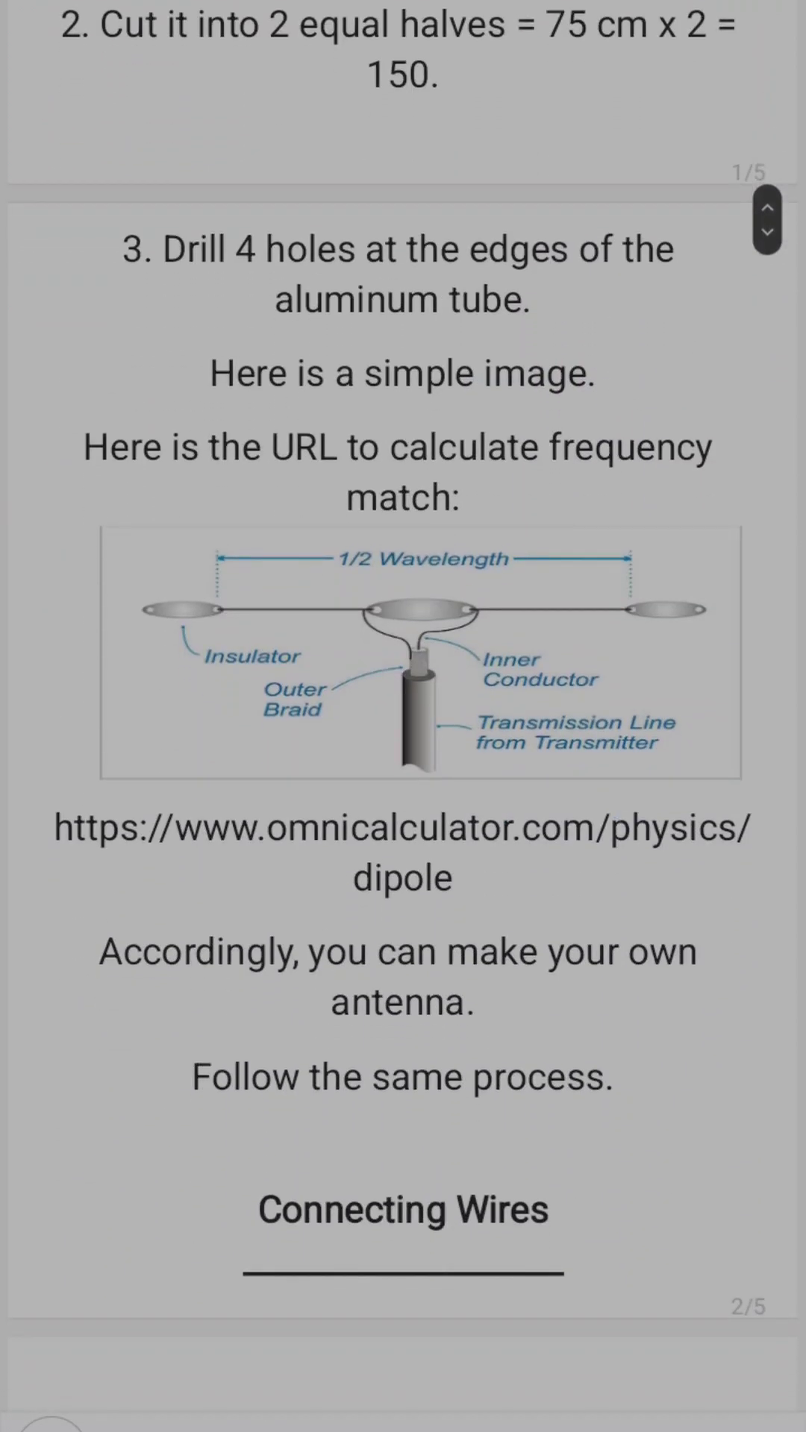
{"action": "scroll", "scroll_direction": "down", "scroll_amount": 3}
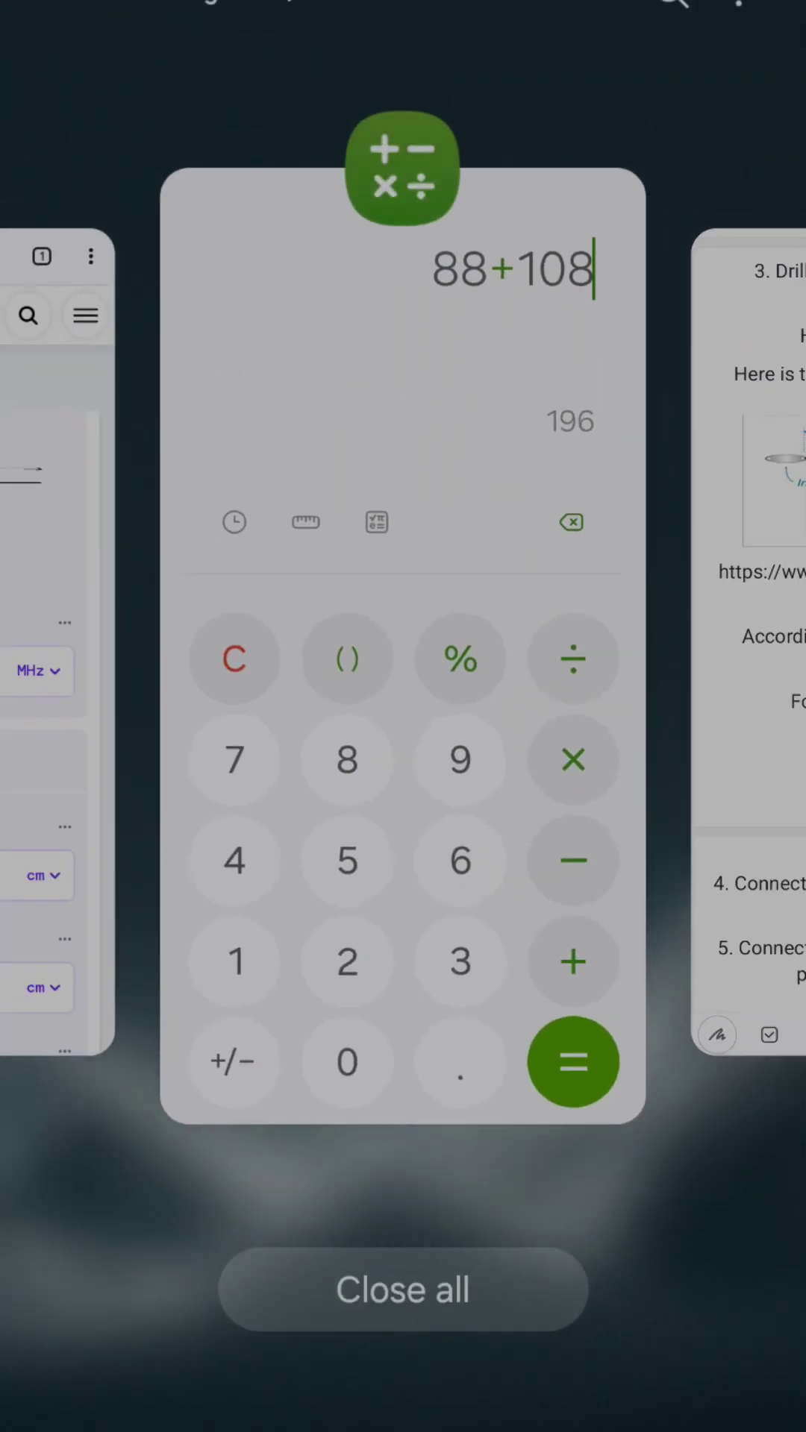
Step: Bring the Calculator forward from Recents showing the FM band sum 88+108 = 196
{"action": "left_click", "coordinate": [401, 640]}
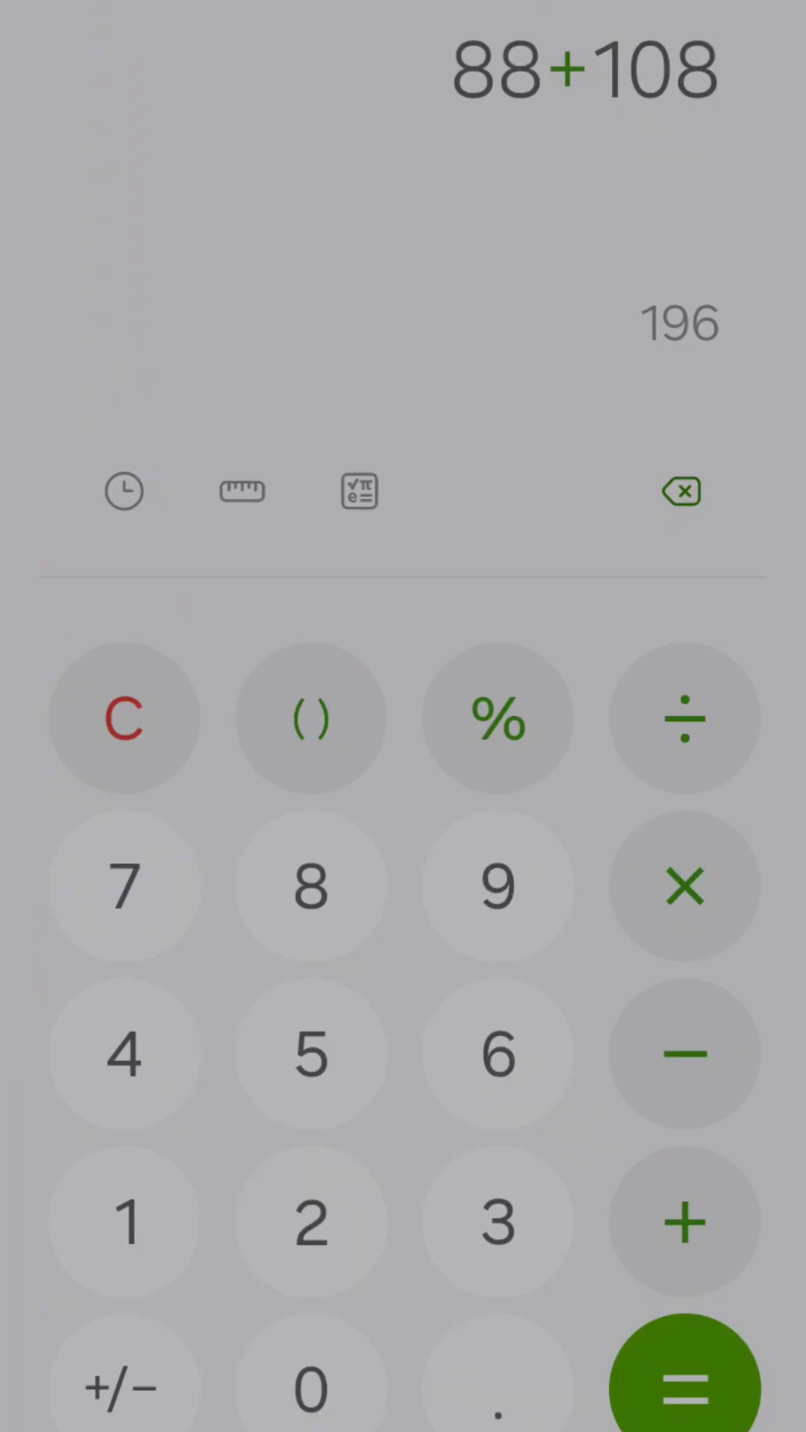
{"action": "left_click", "coordinate": [680, 1389]}
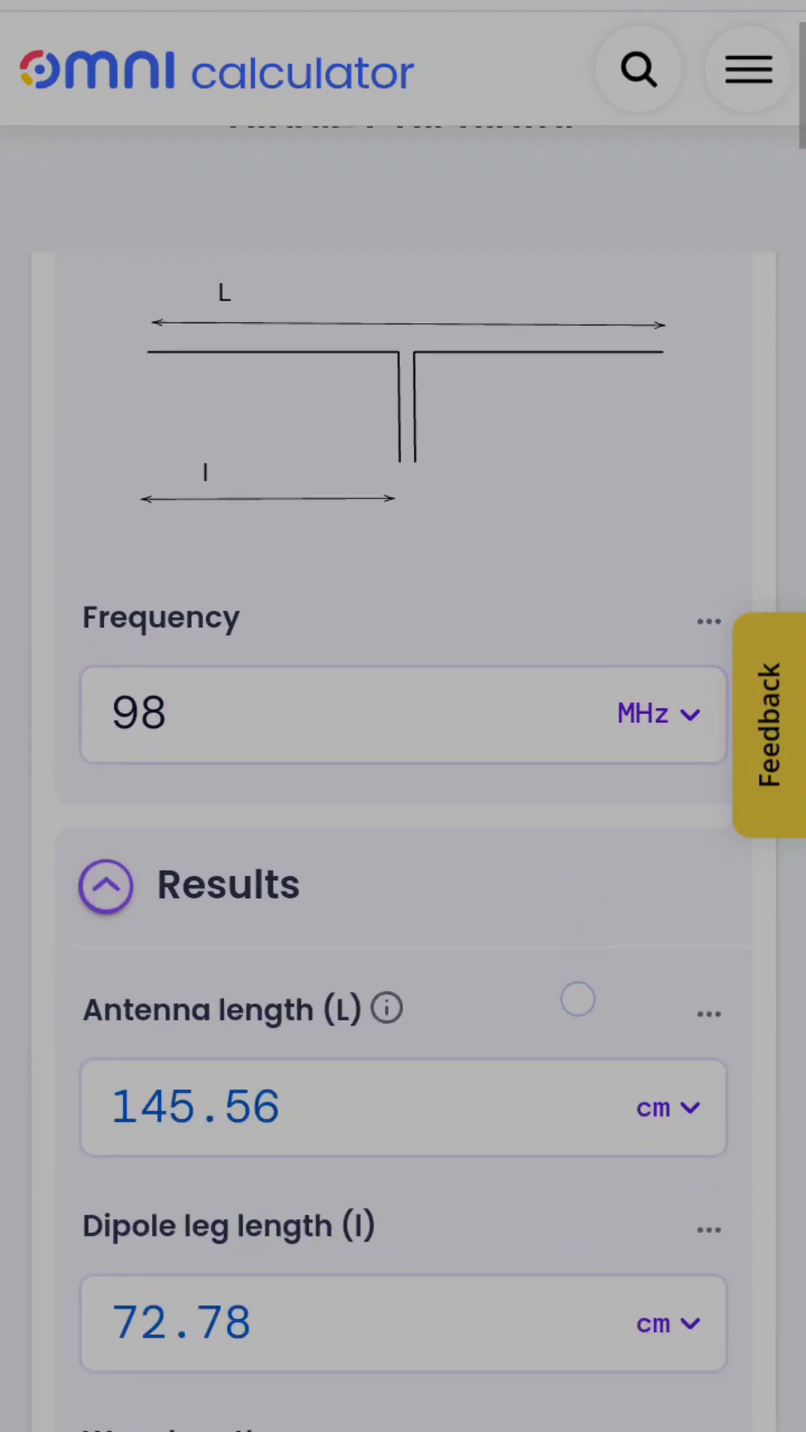
{"action": "scroll", "scroll_direction": "up", "scroll_amount": 3}
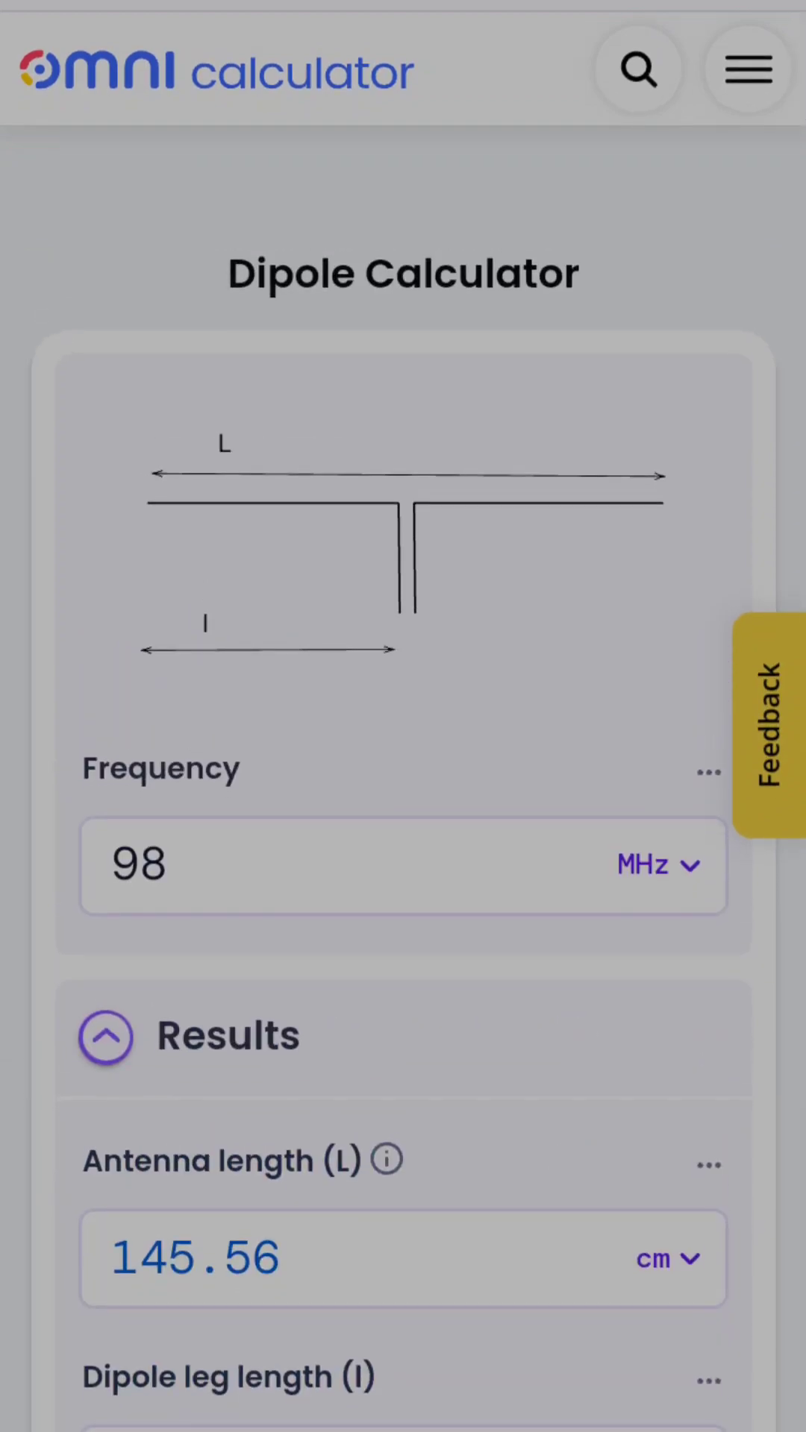
{"action": "scroll", "scroll_direction": "down", "scroll_amount": 3}
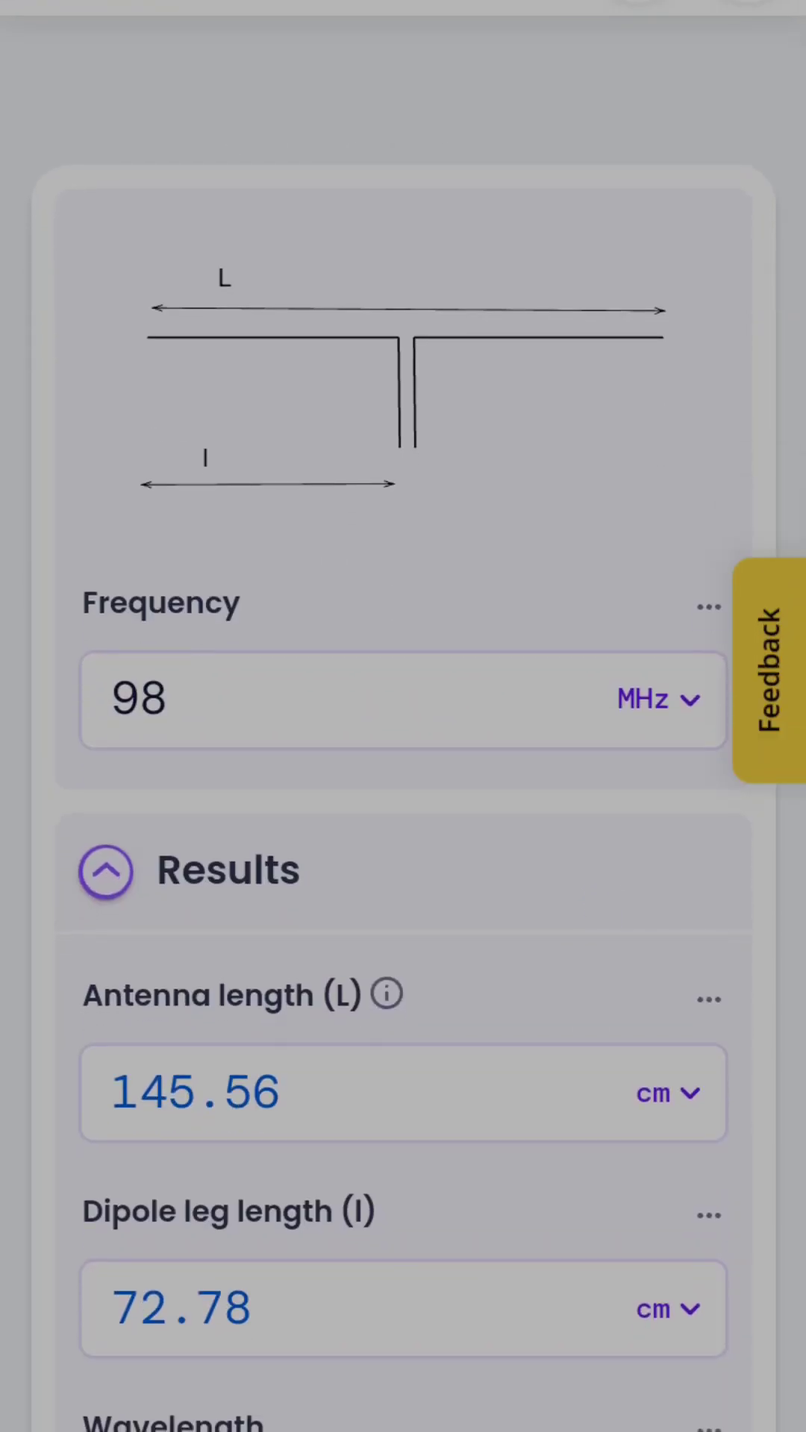
{"action": "scroll", "scroll_direction": "down", "scroll_amount": 3}
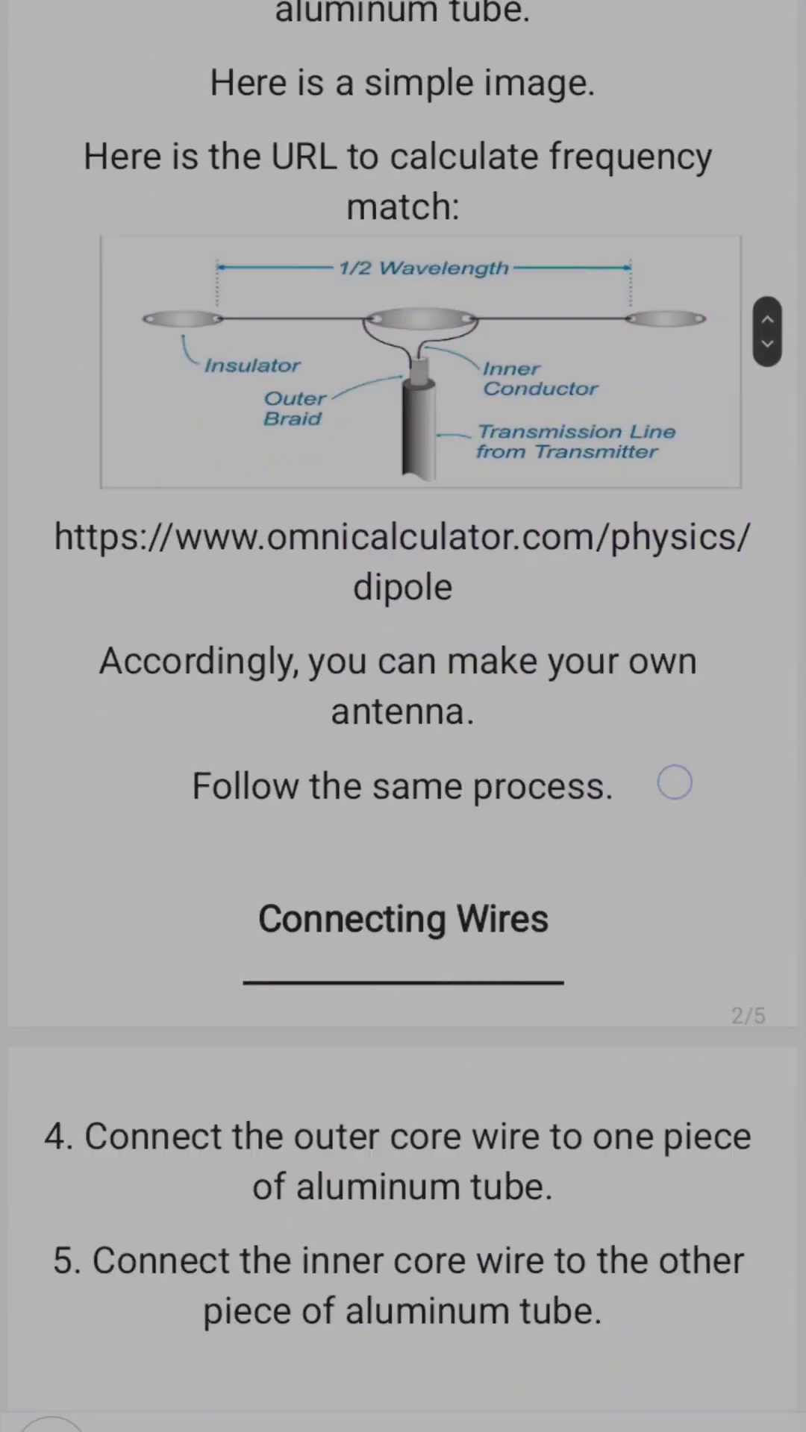
Step: Scroll past steps 4–9 on wiring, tube gap, hanging and testing to the Materials Needed list
{"action": "scroll", "scroll_direction": "down", "scroll_amount": 3}
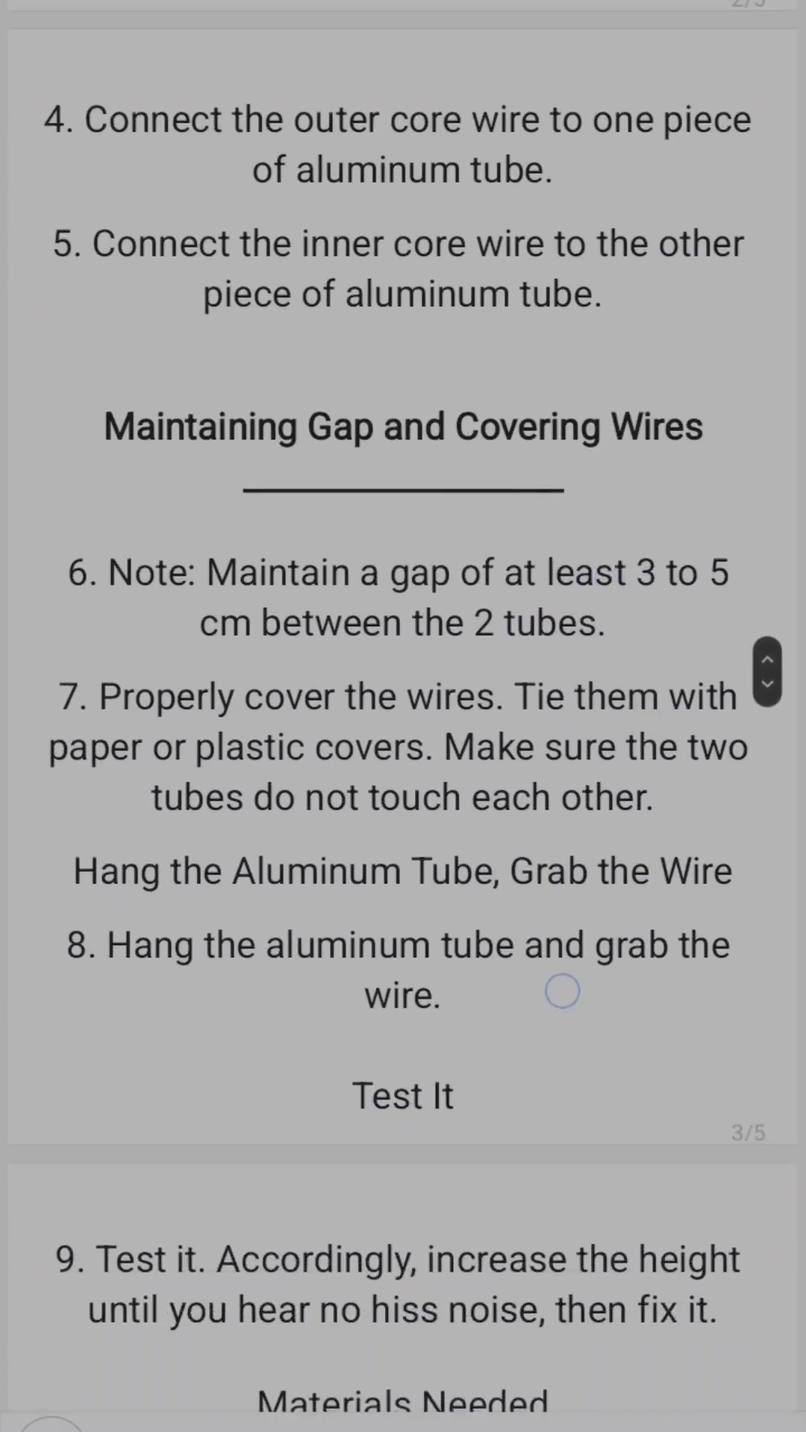
{"action": "scroll", "scroll_direction": "down", "scroll_amount": 3}
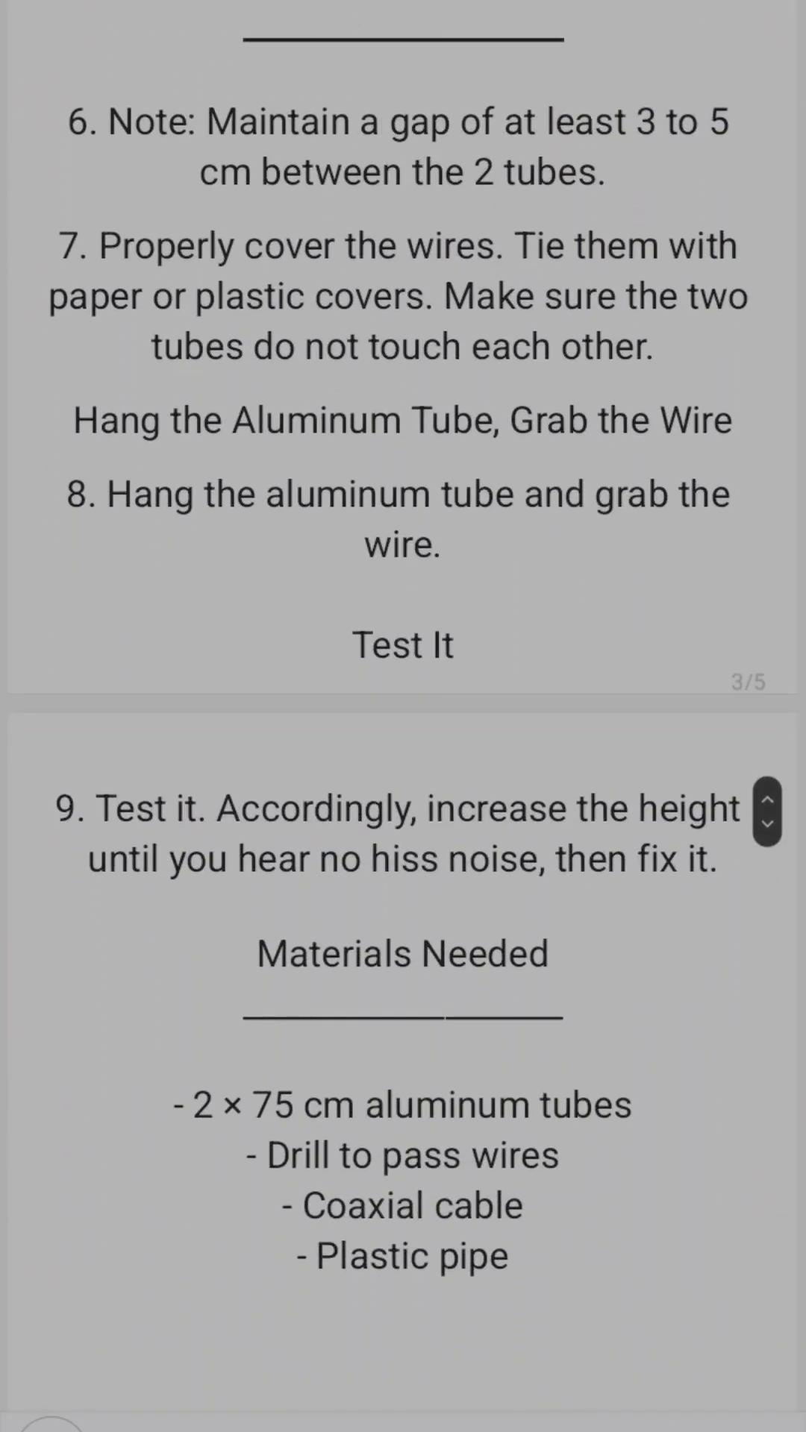